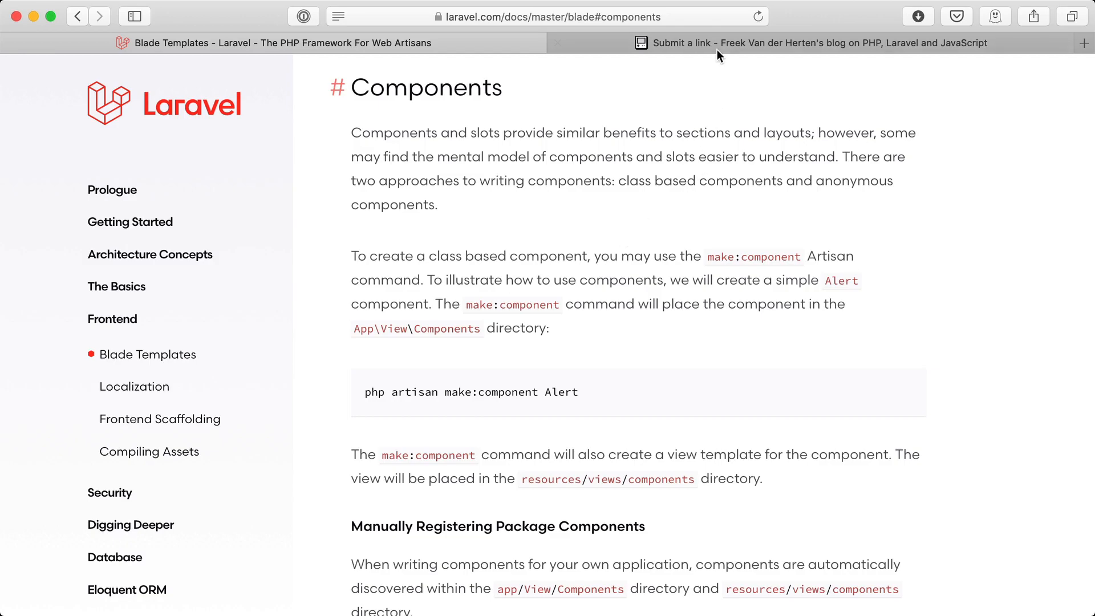
mouse_move(720, 42)
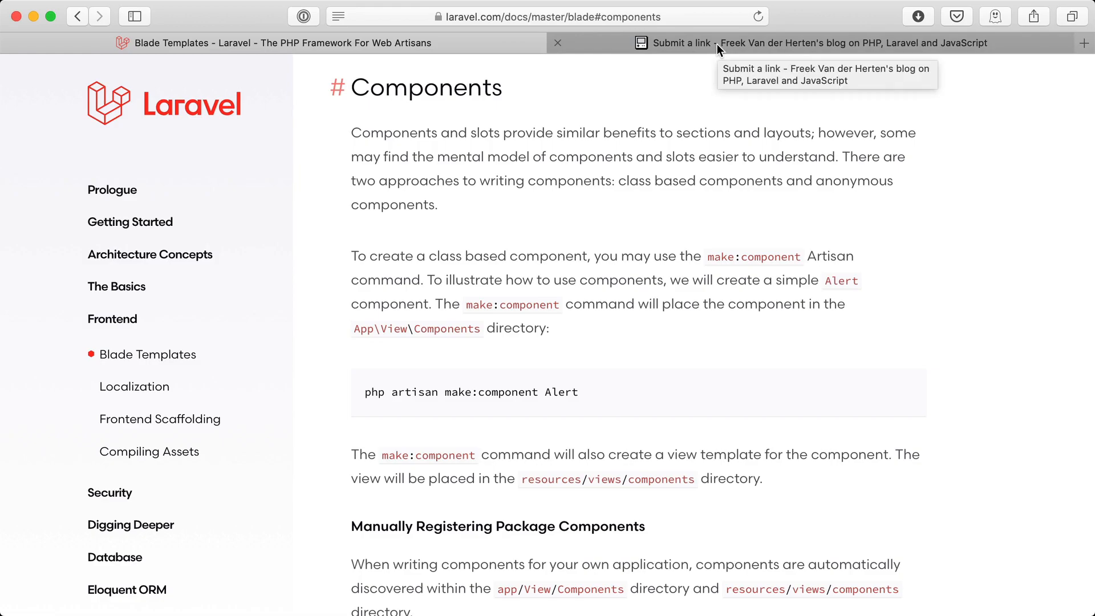
- Switch to the freek.dev page and bring up the empty Submit a link form
click(803, 42)
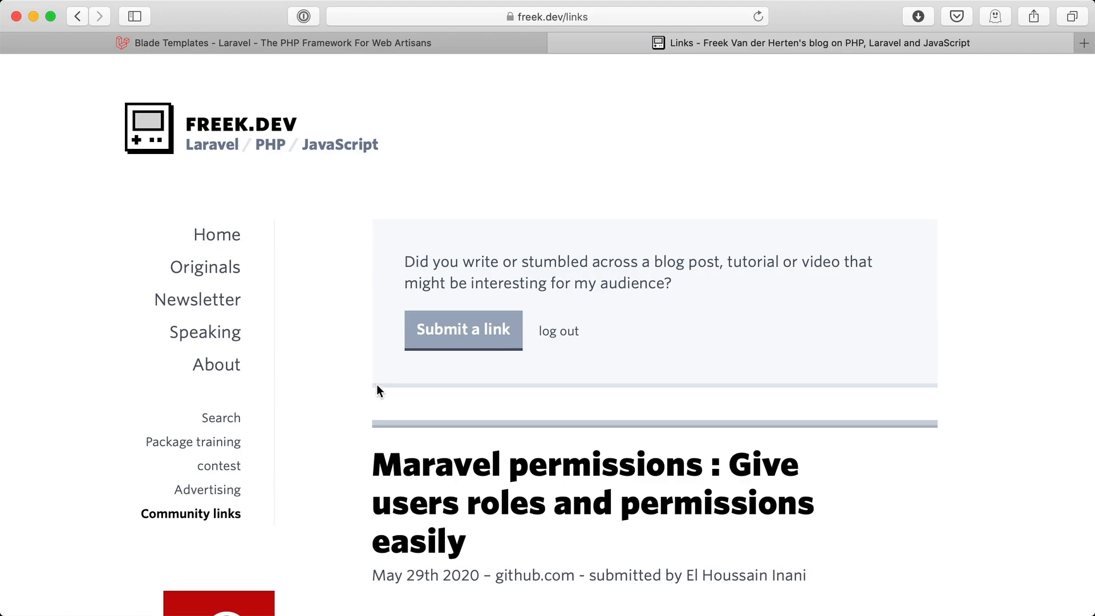
click(462, 330)
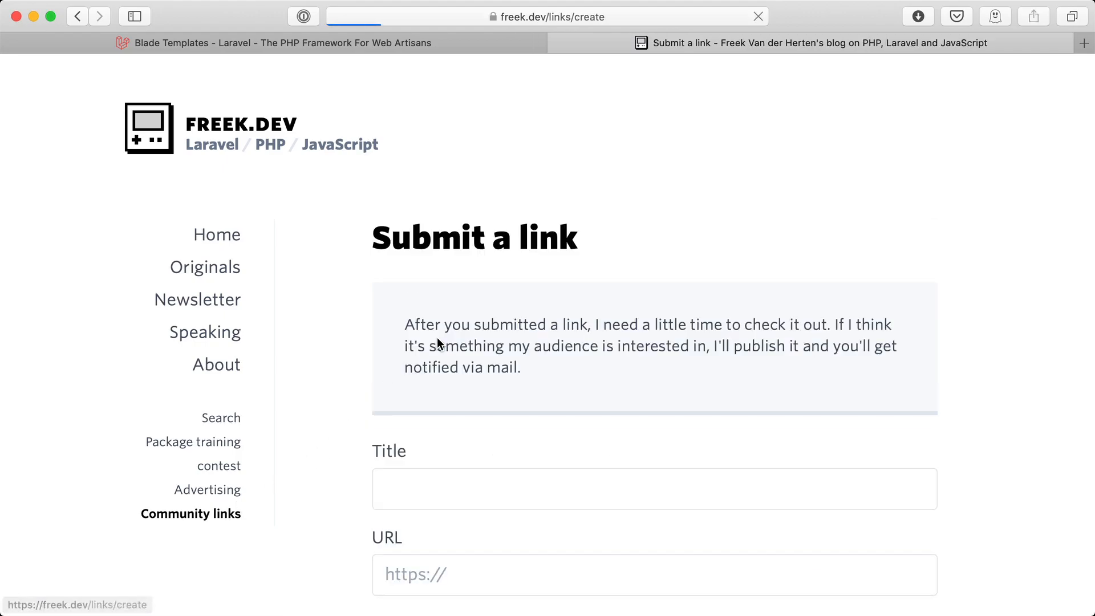
scroll(down, 3)
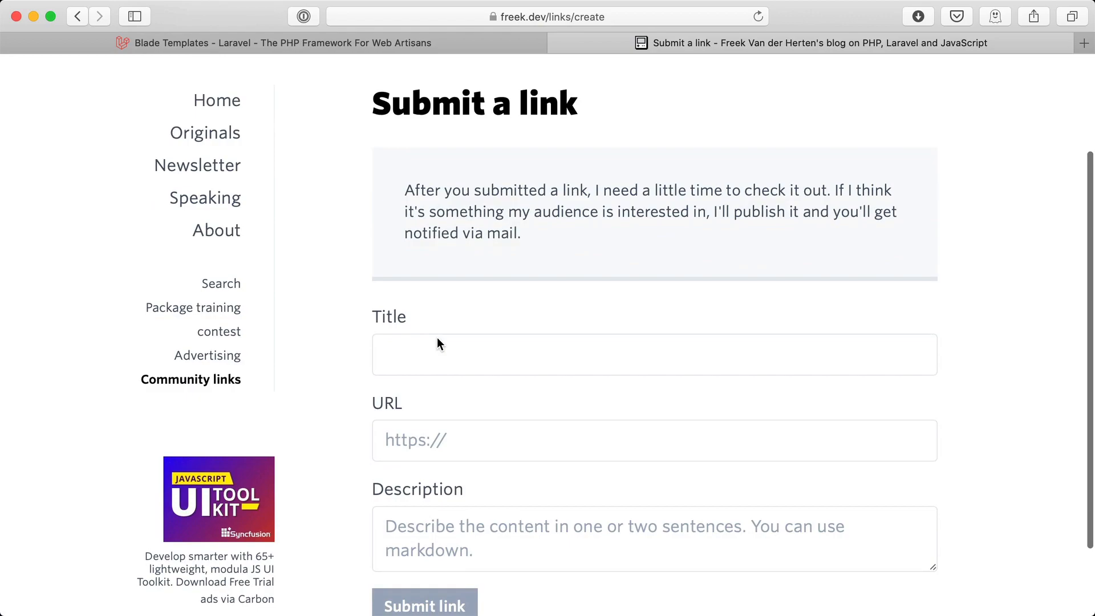
scroll(down, 3)
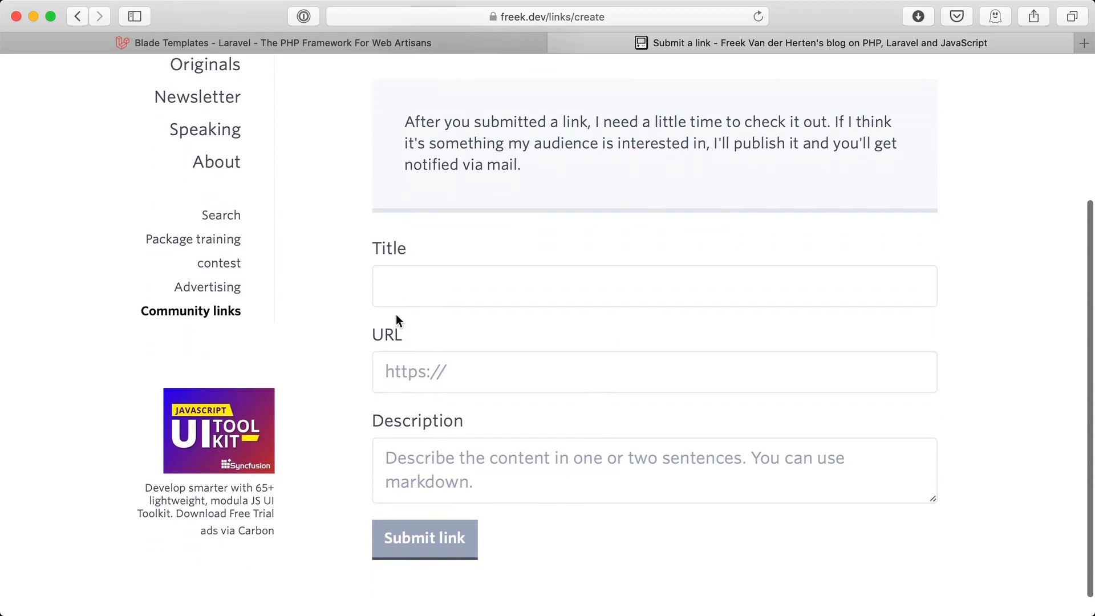
mouse_move(395, 420)
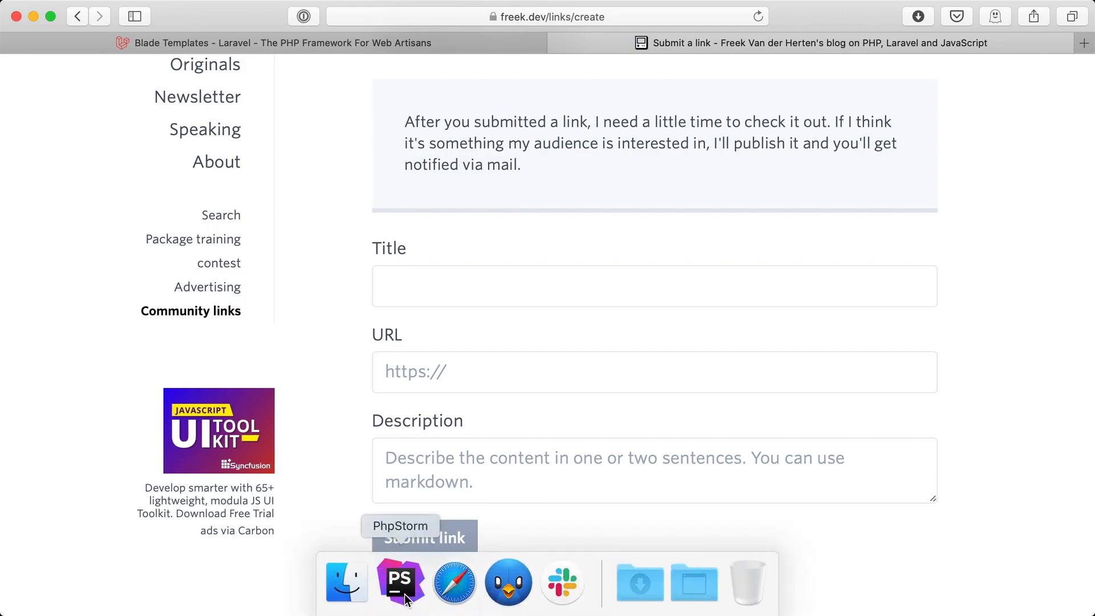
click(401, 582)
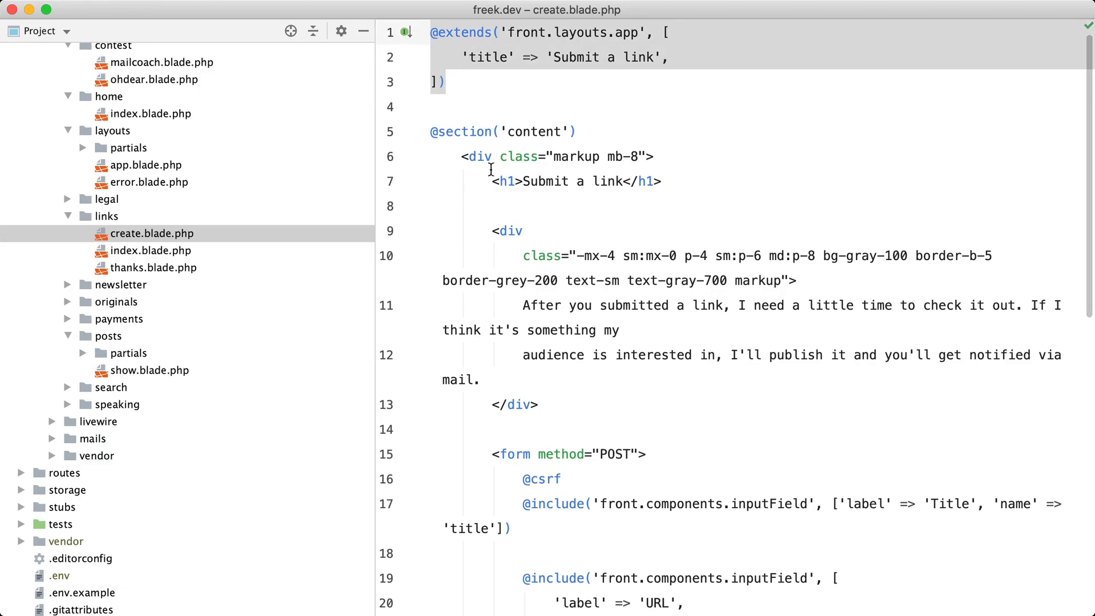
scroll(down, 3)
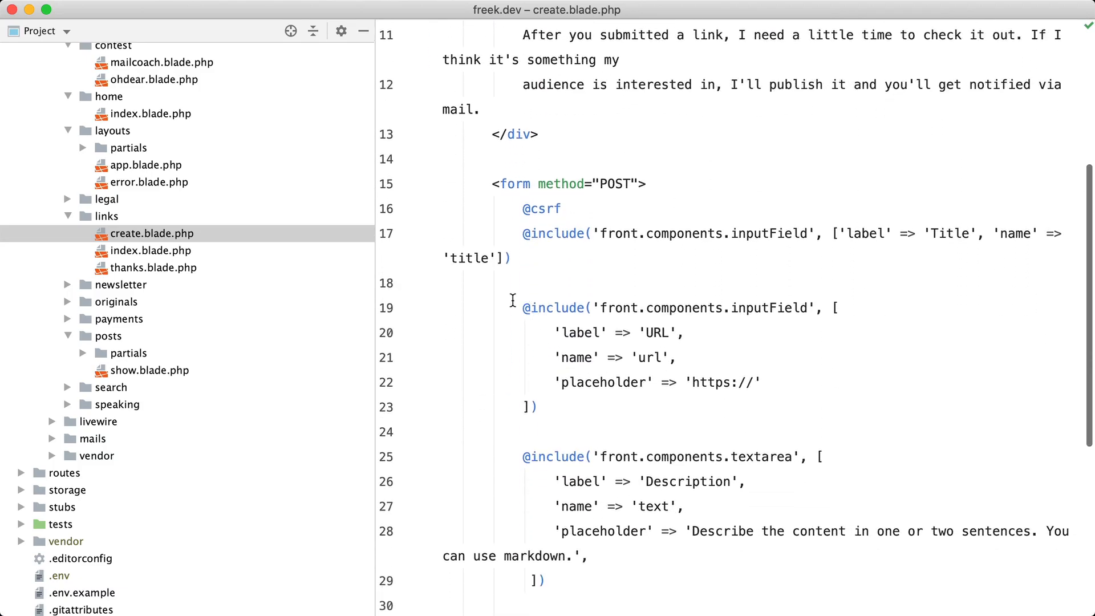
drag(513, 308, 537, 407)
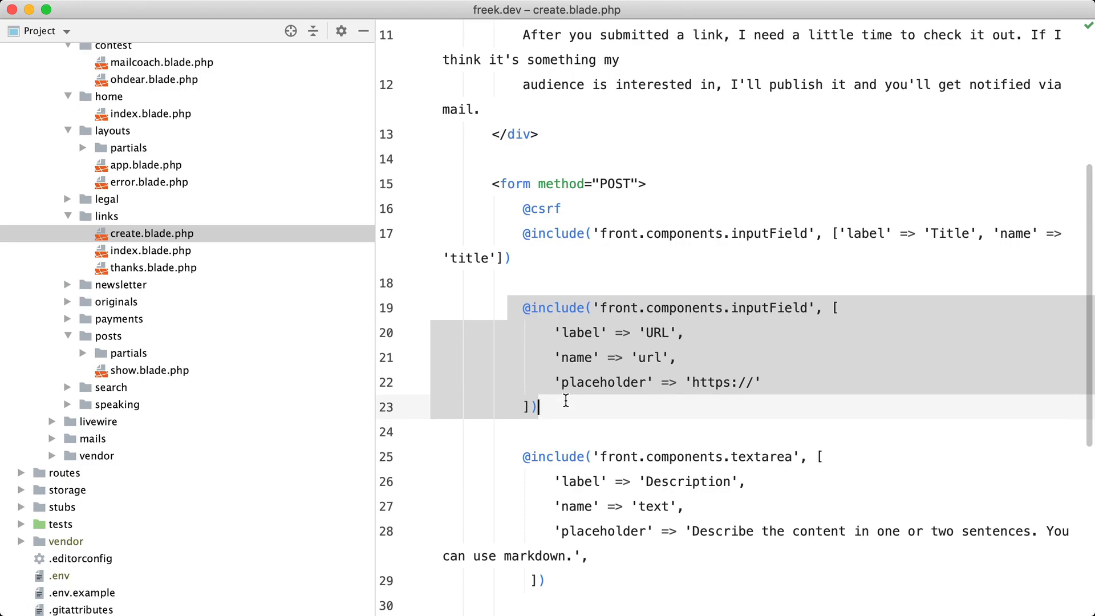
click(673, 357)
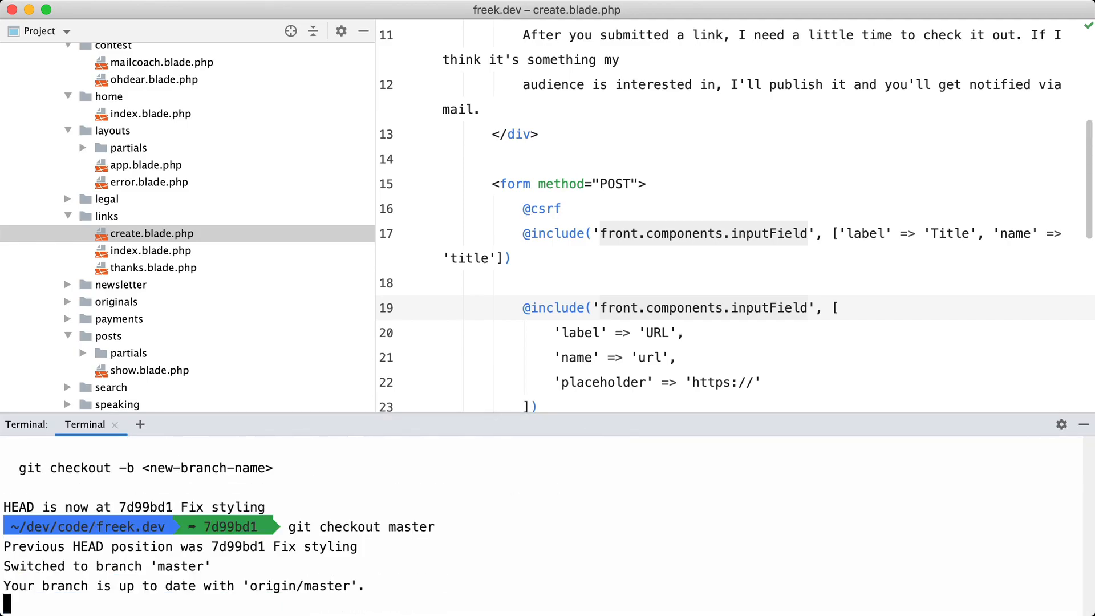
- Finish the git checkout of master so create.blade.php shows component-tag form fields
key(enter)
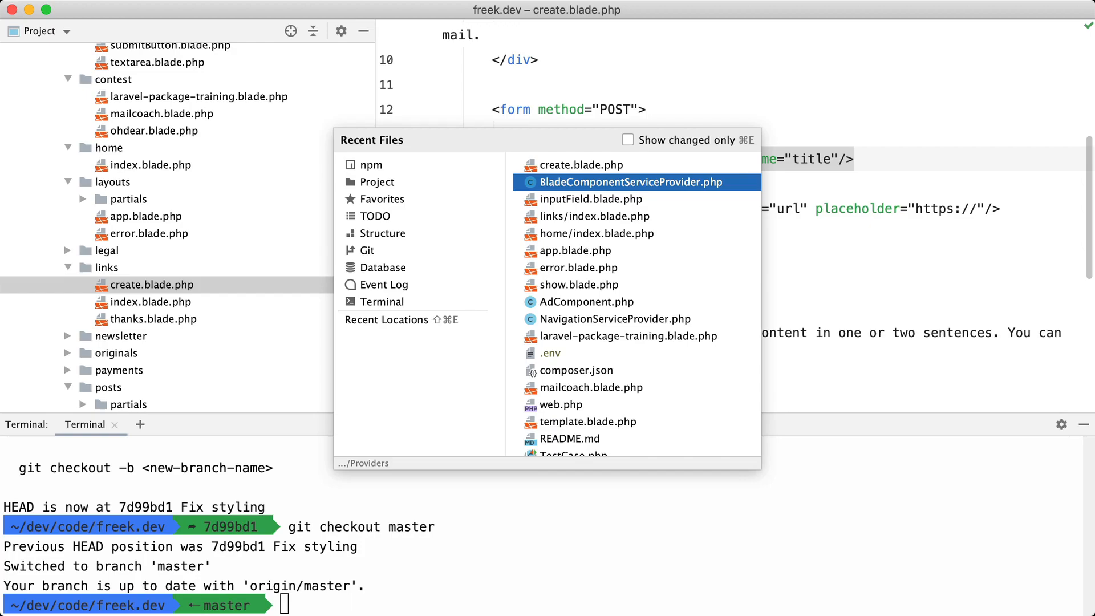
- View BladeComponentServiceProvider.php and then the inputField.blade.php component template
click(631, 182)
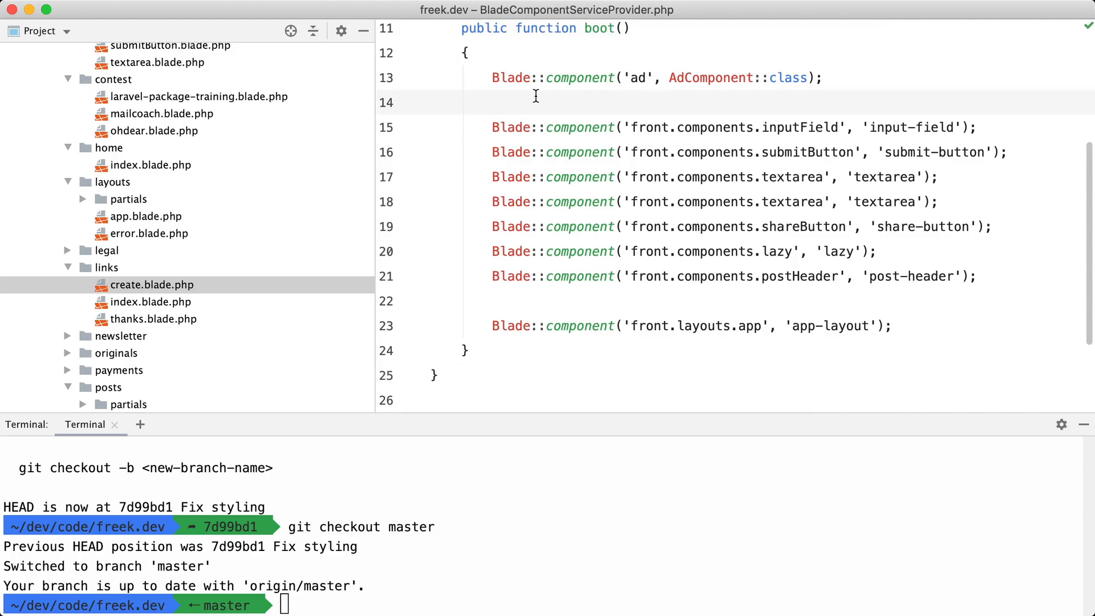
click(432, 103)
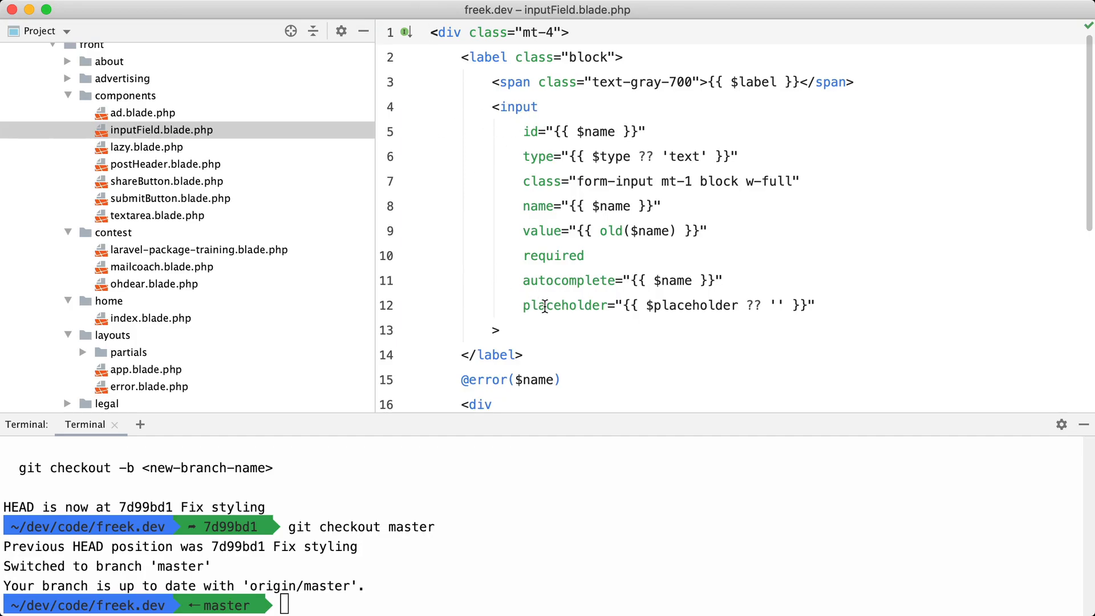
mouse_move(566, 306)
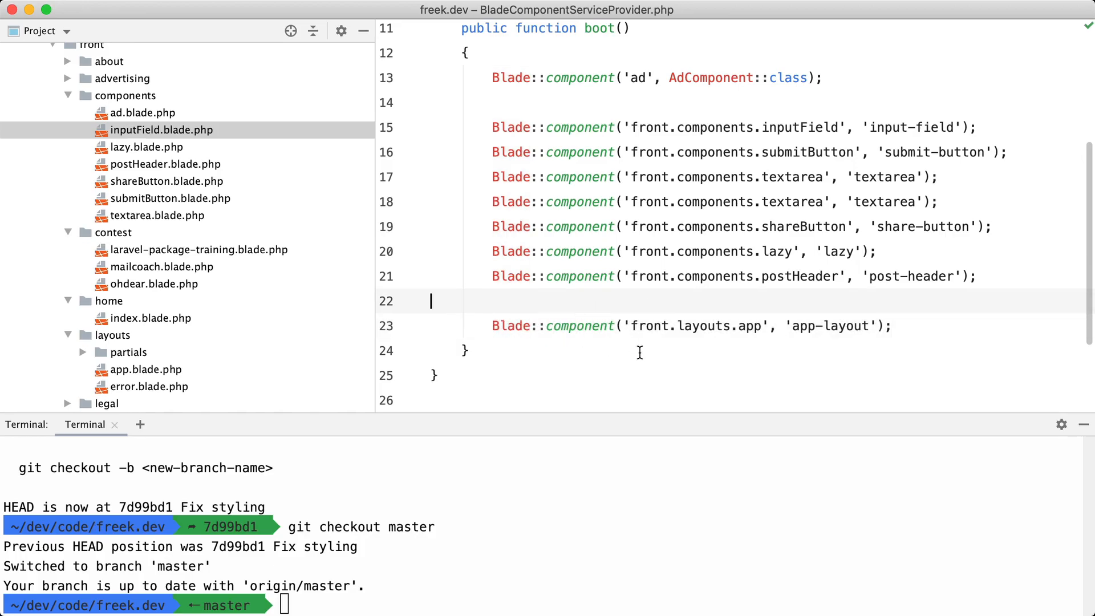
text(giot)
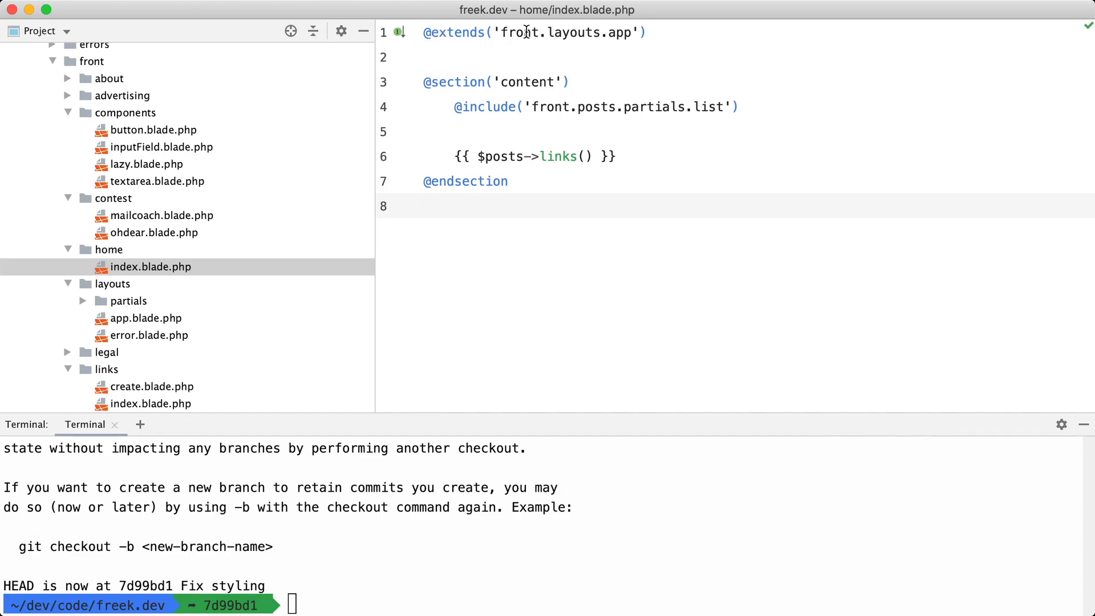
mouse_move(517, 92)
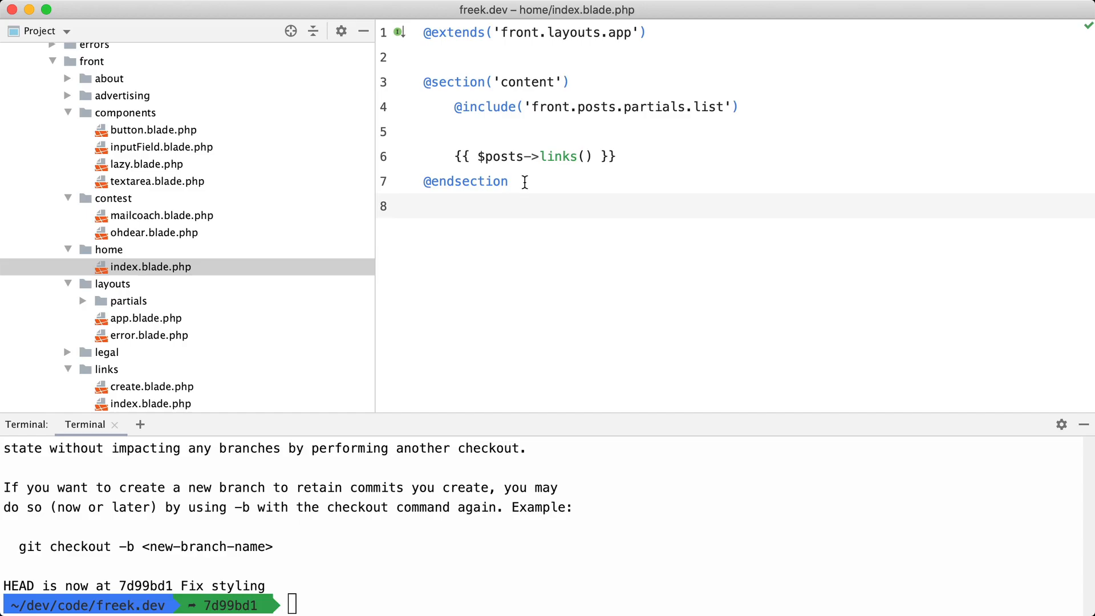
double_click(465, 181)
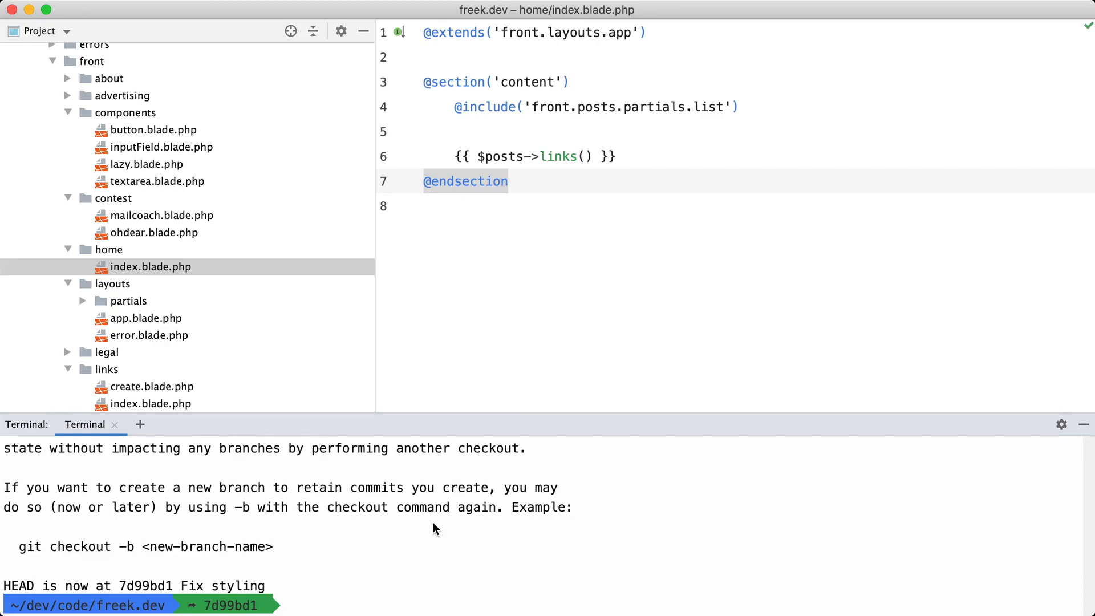
- Run 'git checkout -' to return to master, then list recent files
text(git checkout -)
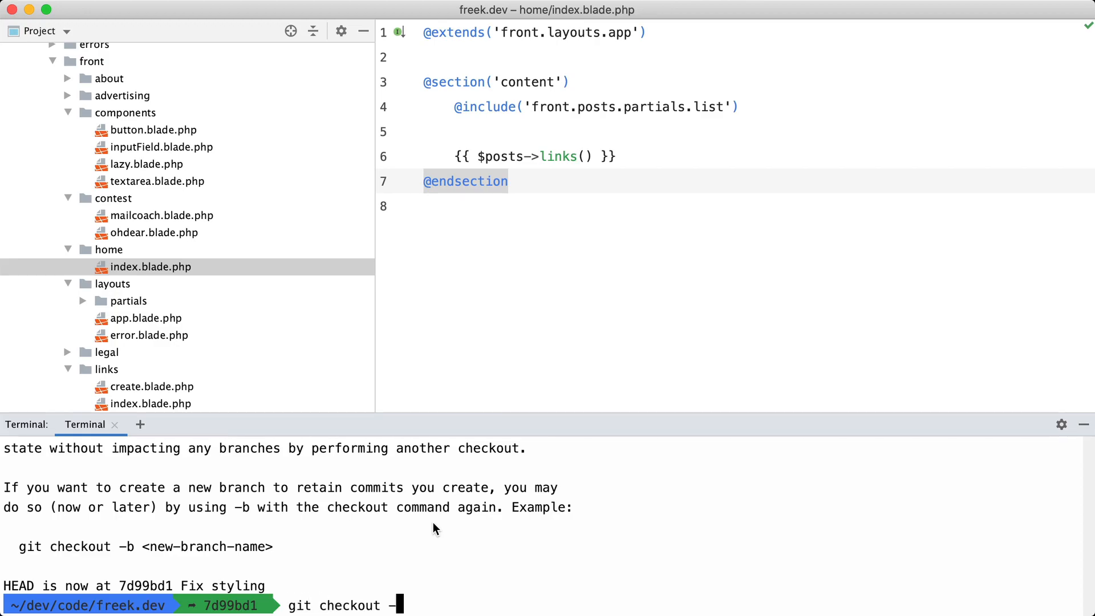
key(enter)
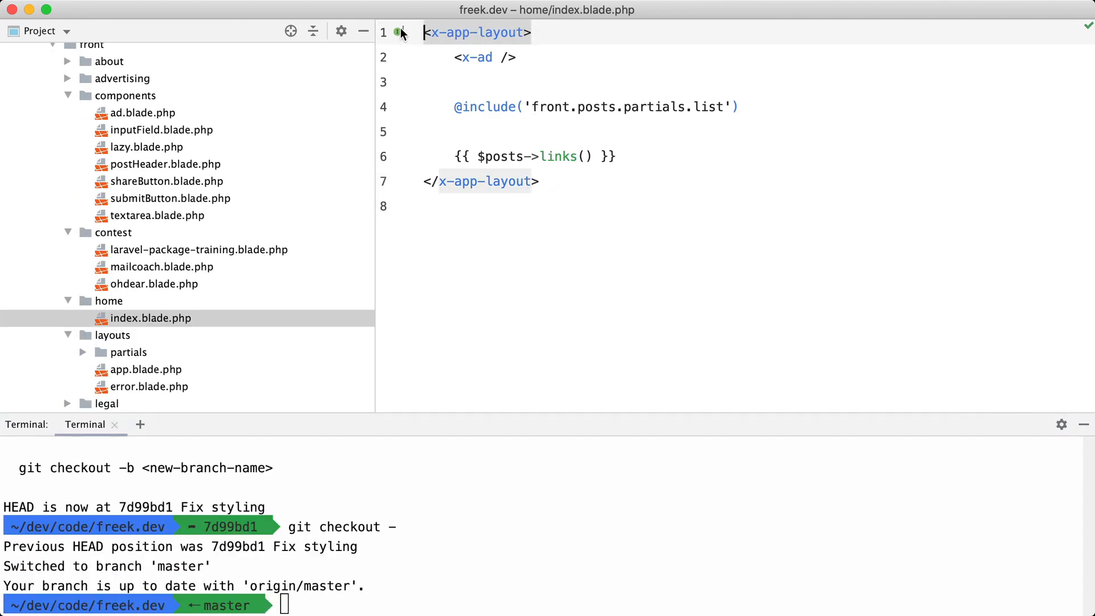
mouse_move(400, 32)
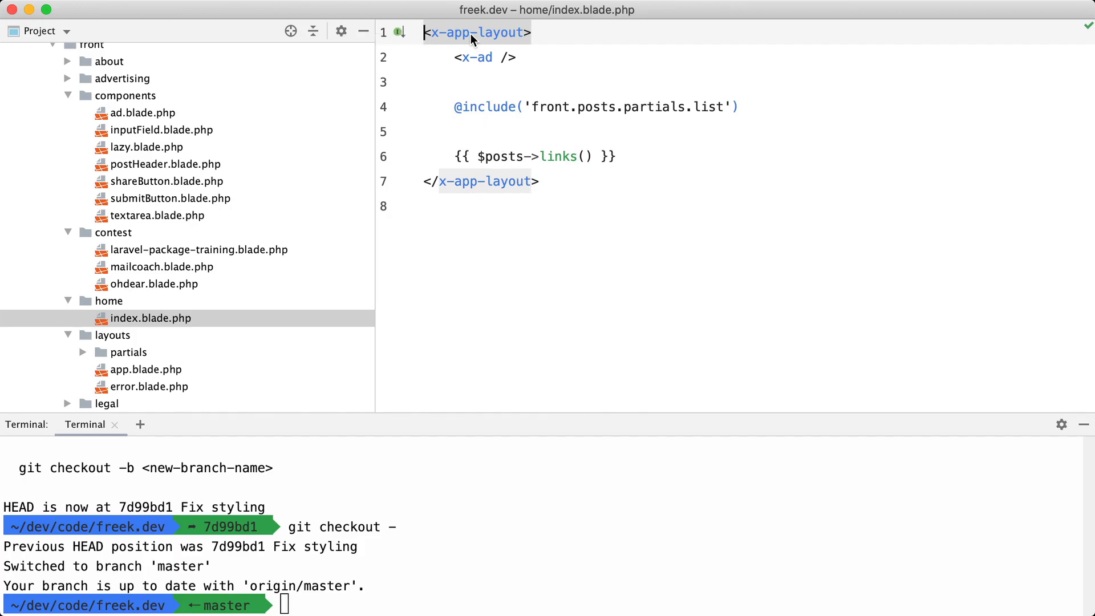
key(cmd+e)
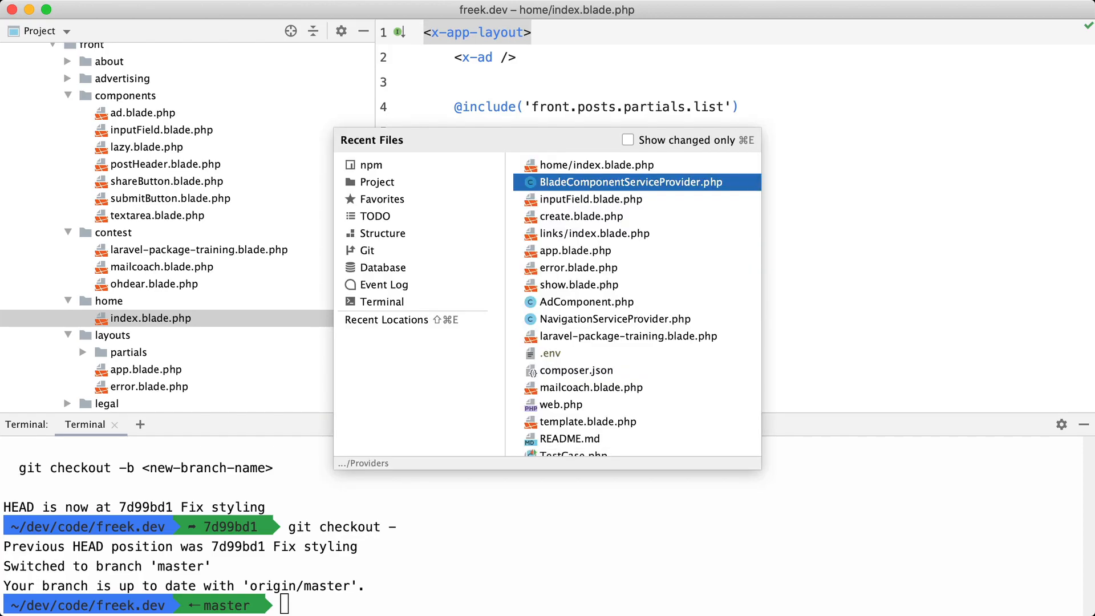
click(629, 182)
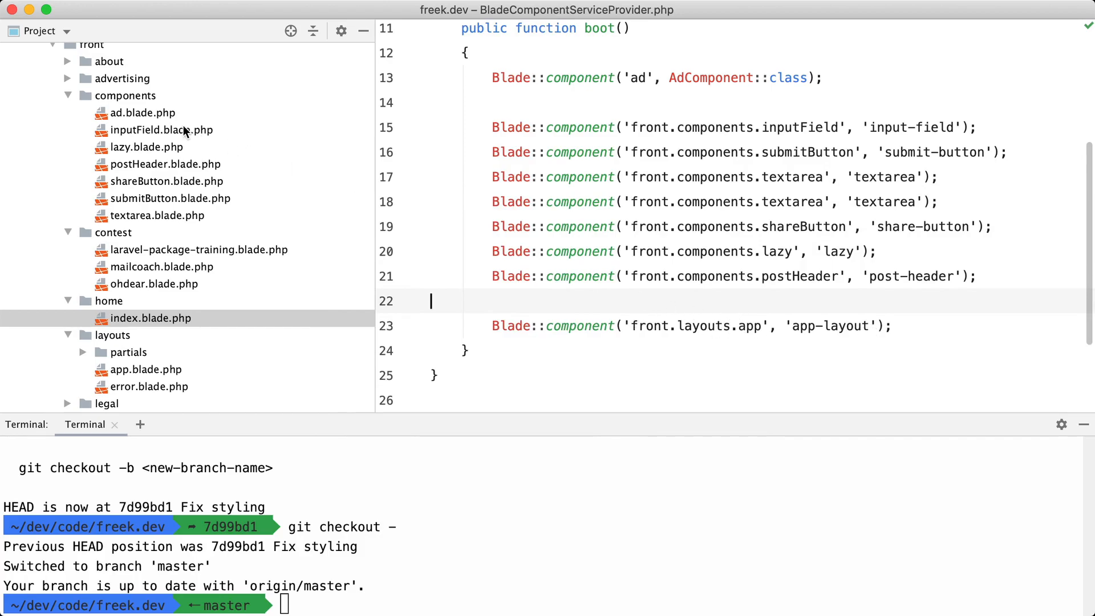
scroll(down, 3)
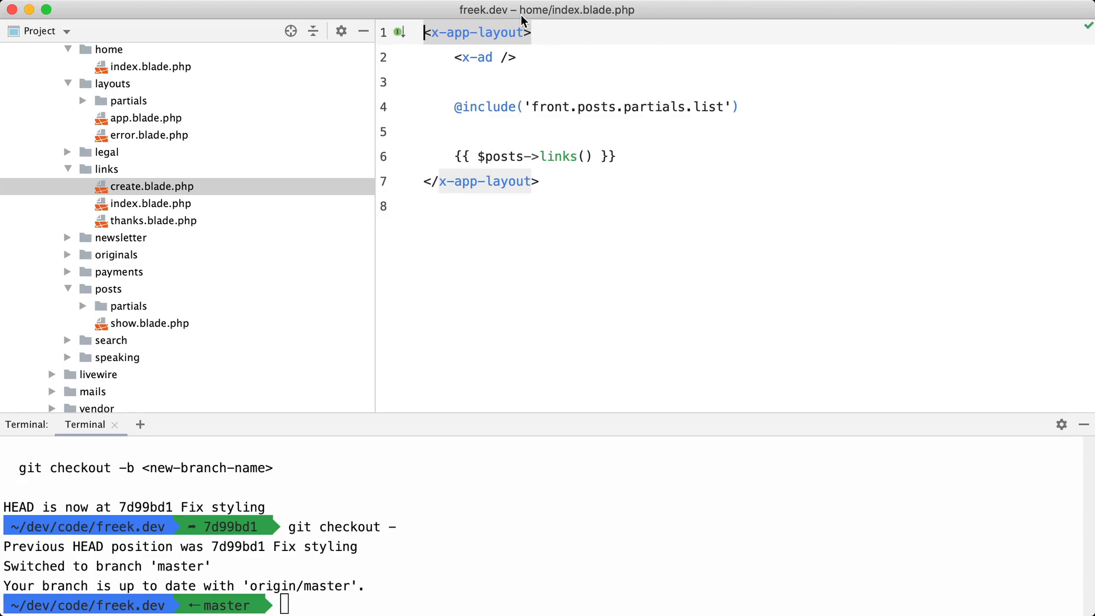
click(151, 323)
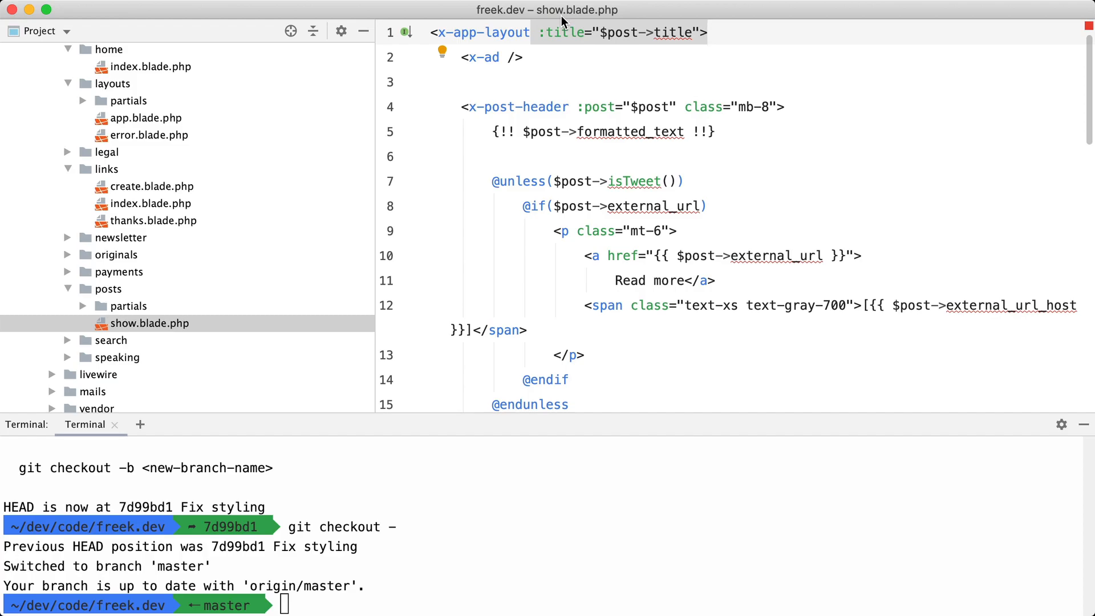
key(cmd+e)
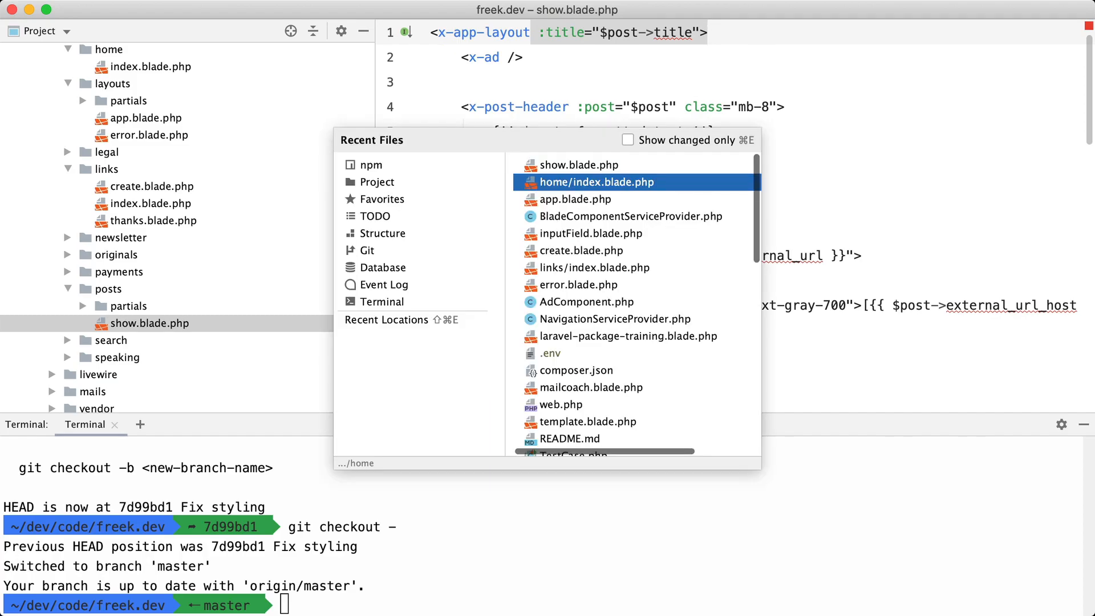
click(596, 181)
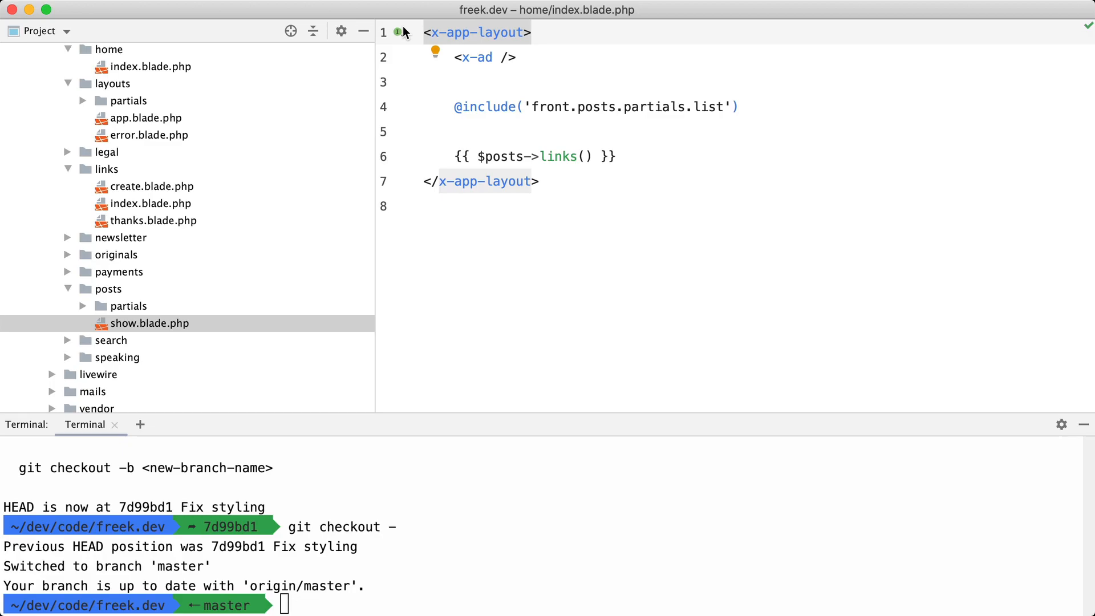